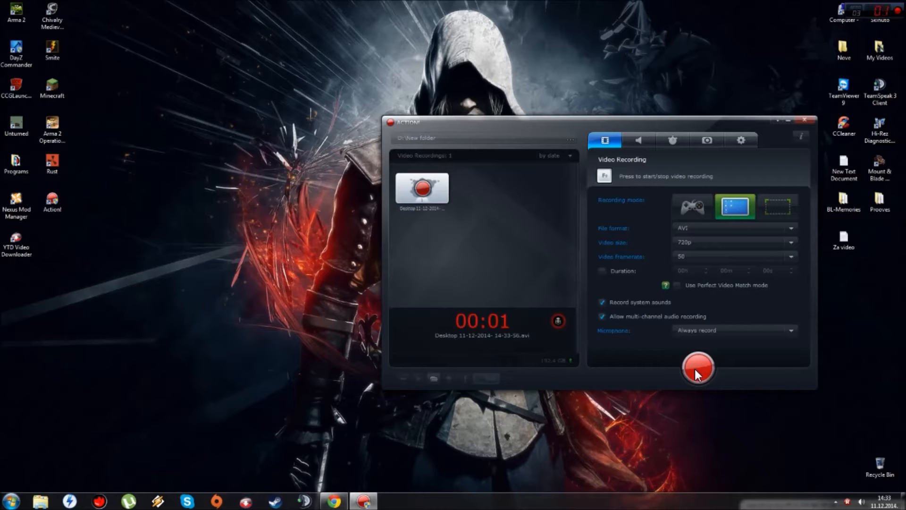
mouse_move(680, 126)
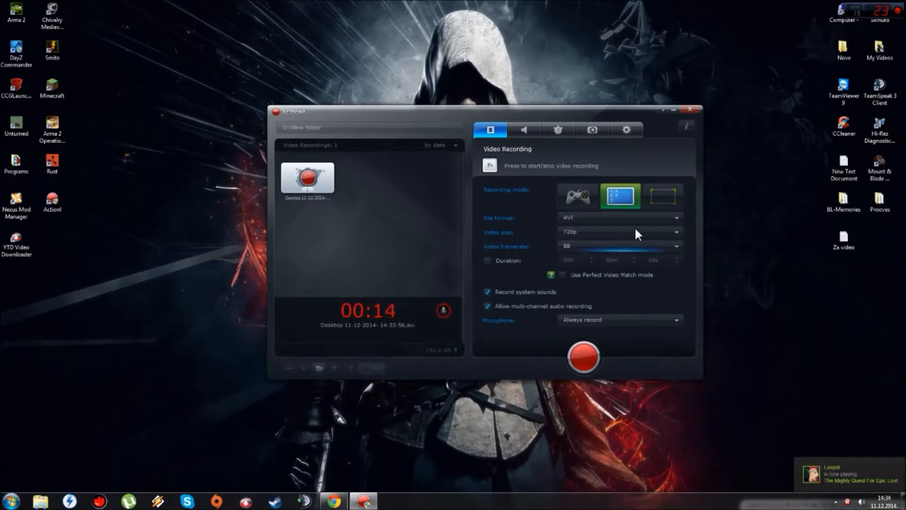
- Open Personalization from the desktop, preview the Desktop Background picker, then return
right_click(621, 193)
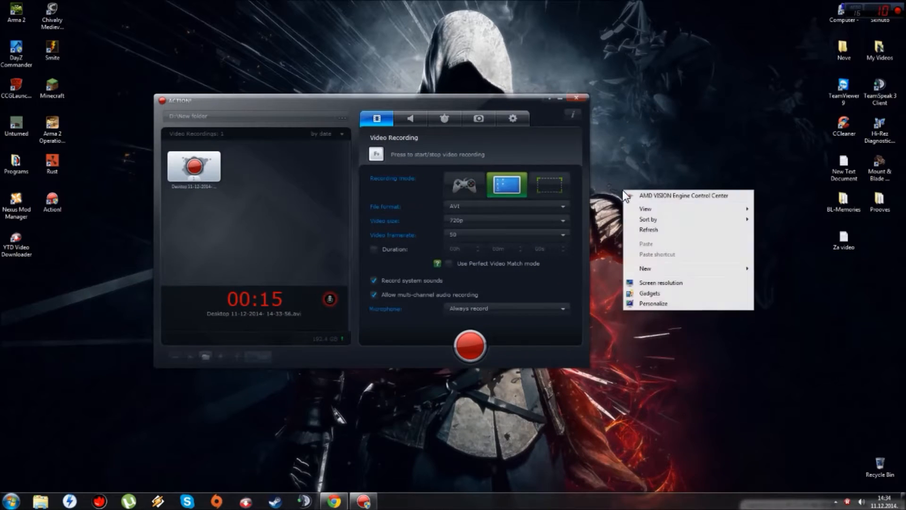
click(654, 303)
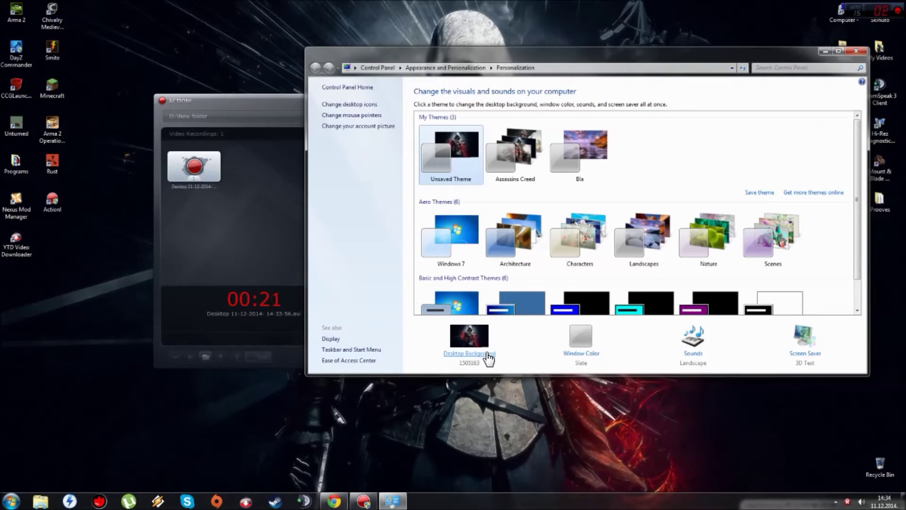
click(469, 353)
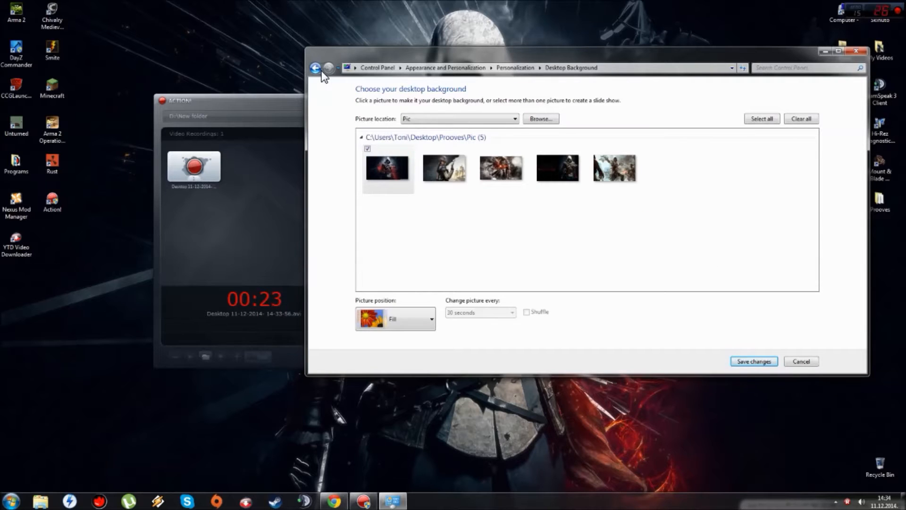
click(316, 68)
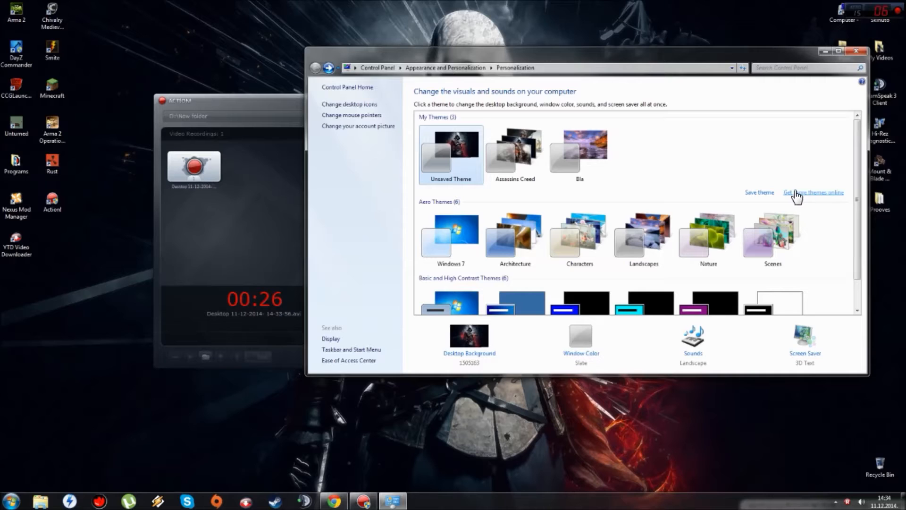
- Open Microsoft's online themes gallery and scroll down through its theme list
click(814, 192)
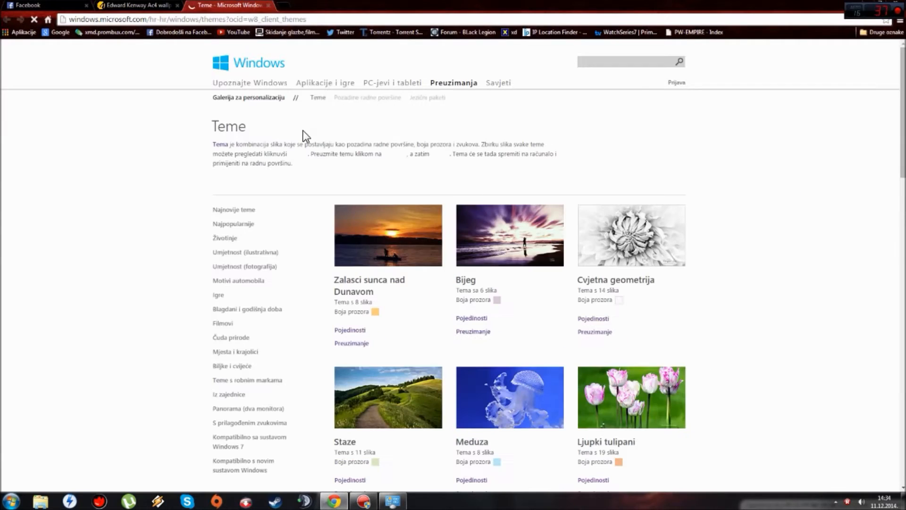
scroll(down, 3)
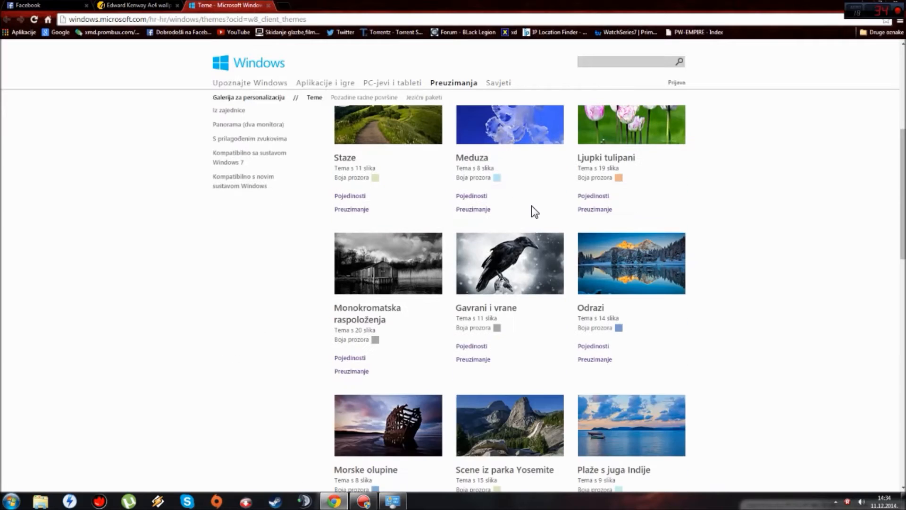
scroll(down, 3)
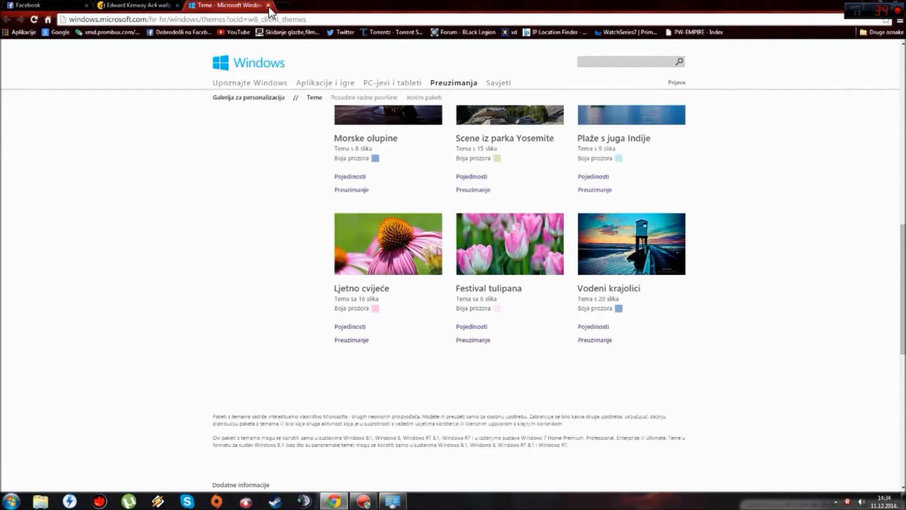
- Close the themes gallery and begin typing 'Skyrim' into the HDW wallpapers search
click(268, 6)
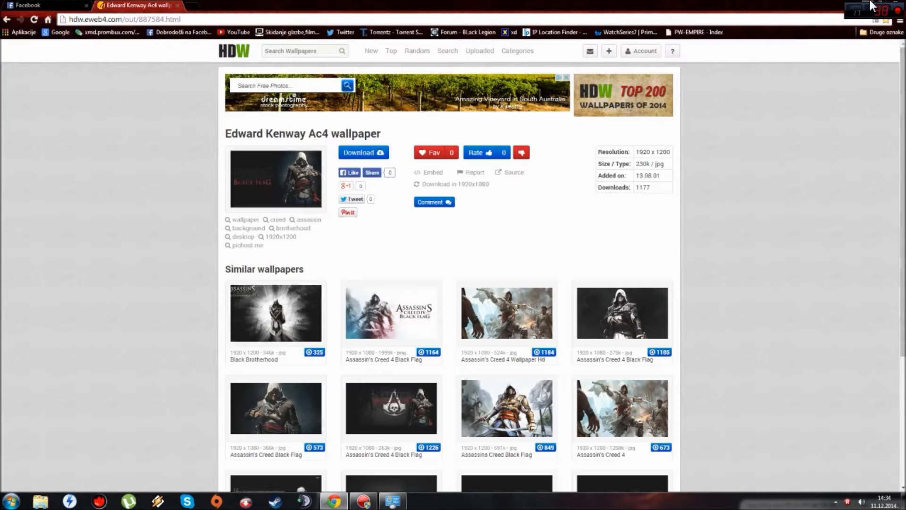
mouse_move(293, 134)
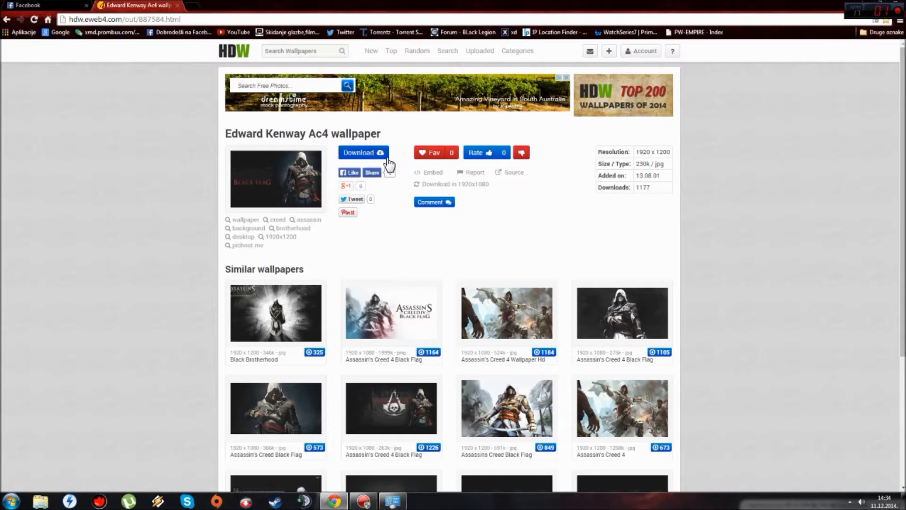
scroll(down, 3)
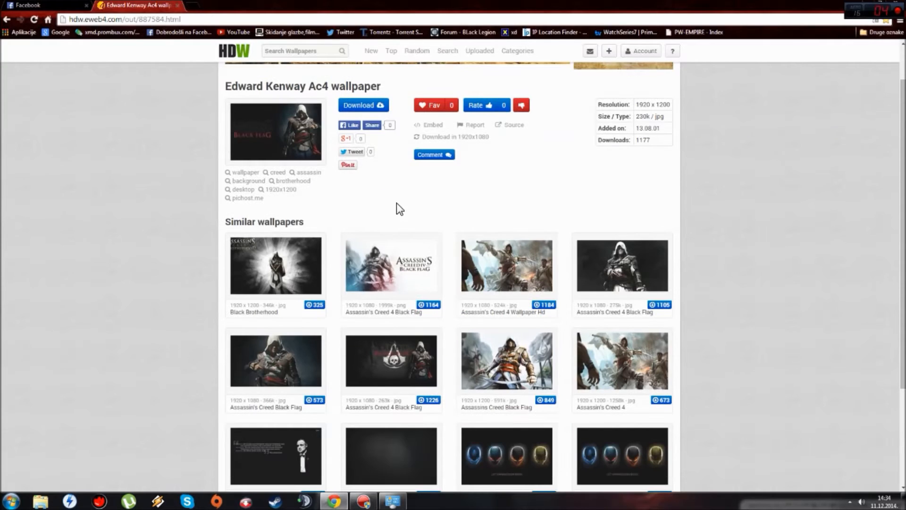
scroll(up, 3)
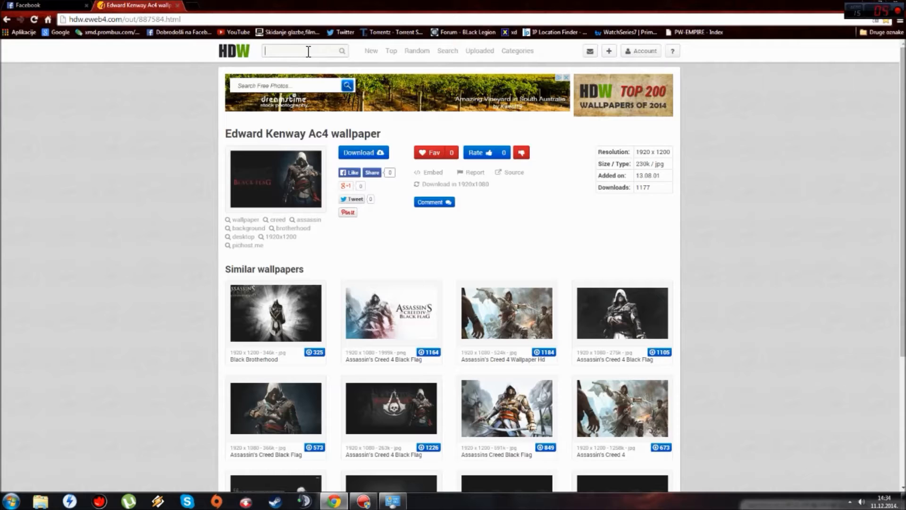
text(sky)
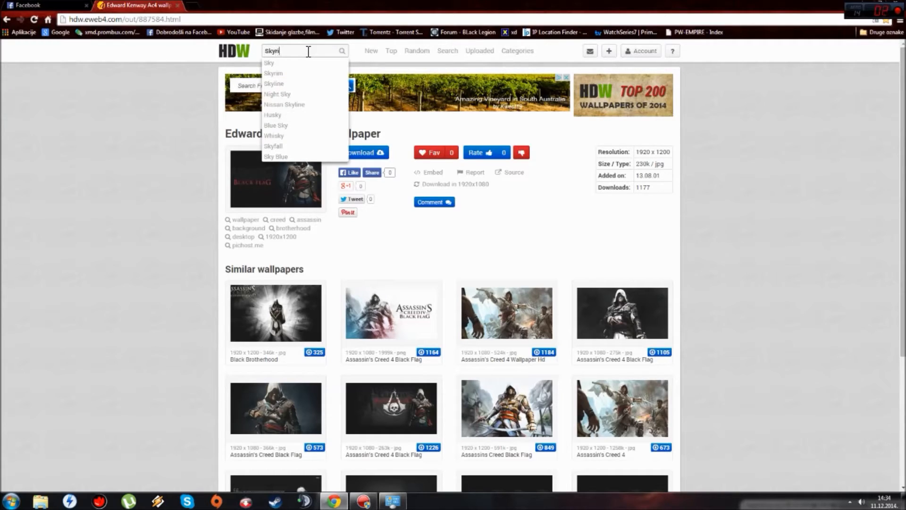
- Run the Skyrim search and open the swordswoman-facing-dragon Elder Scrolls V wallpaper
click(273, 72)
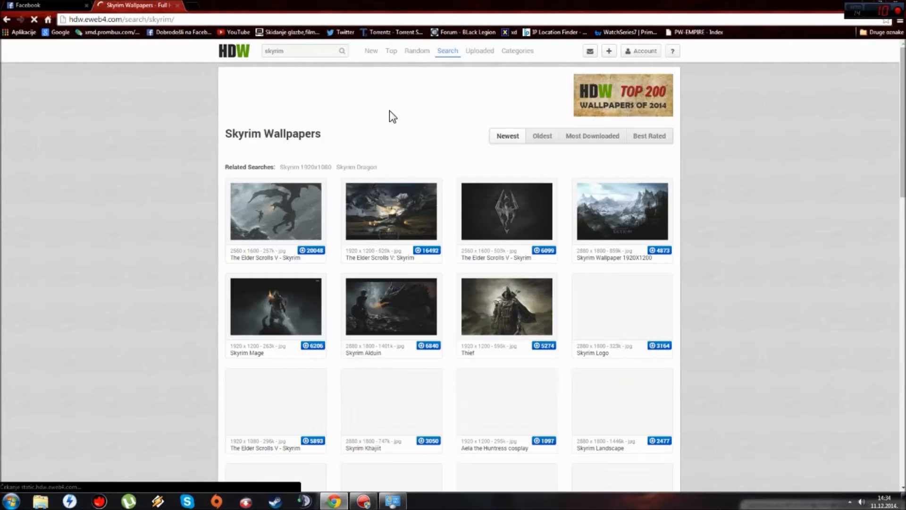
scroll(down, 3)
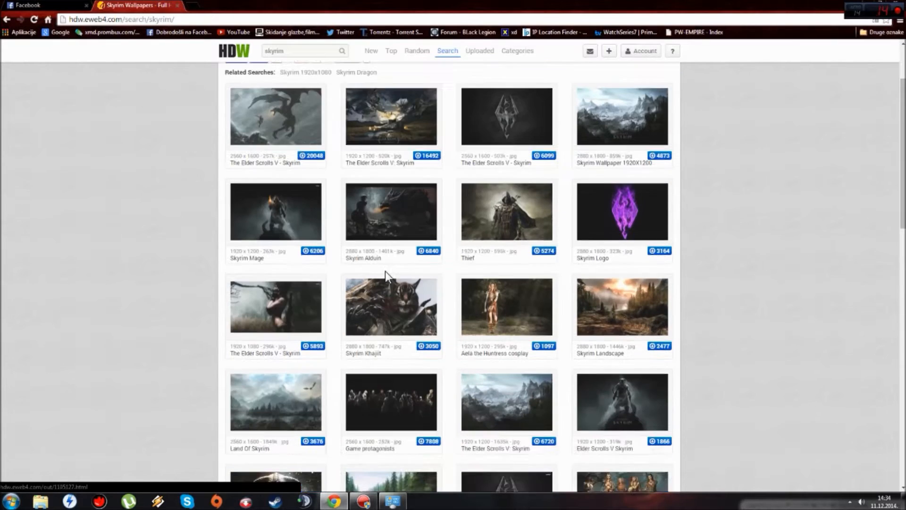
mouse_move(693, 298)
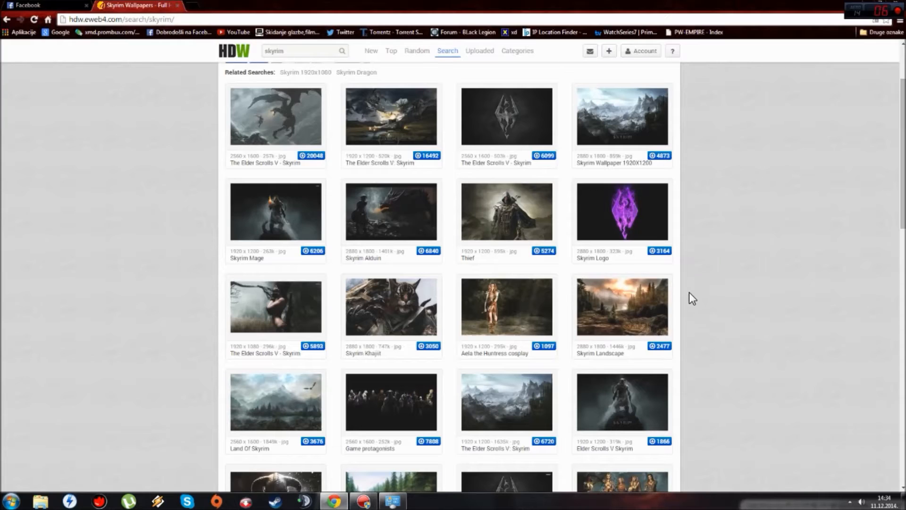
scroll(down, 3)
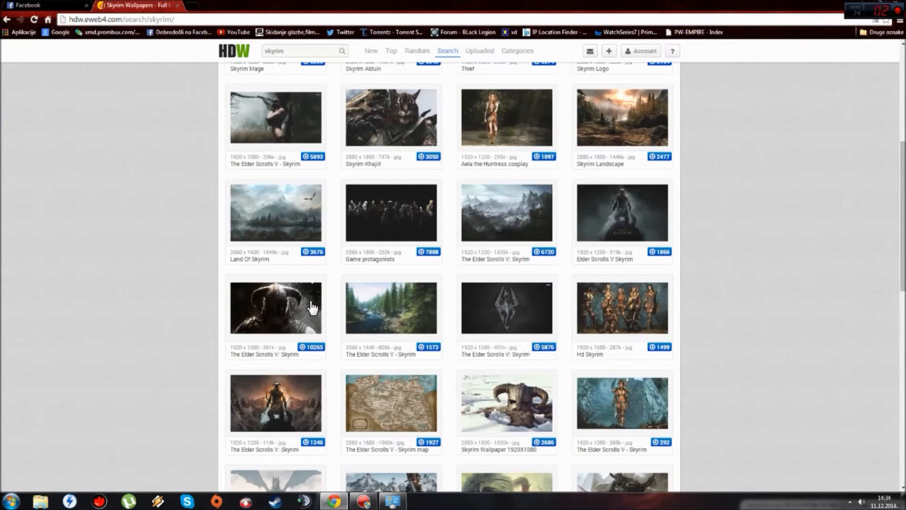
scroll(down, 3)
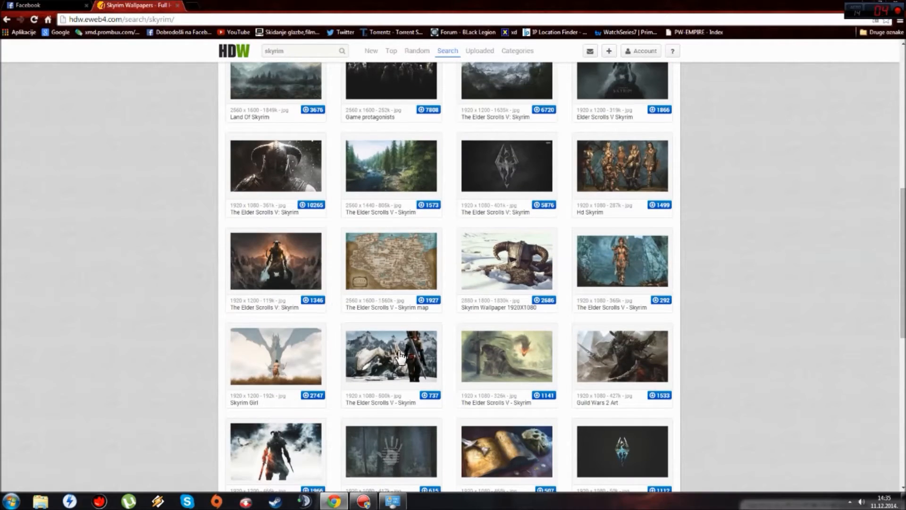
click(391, 355)
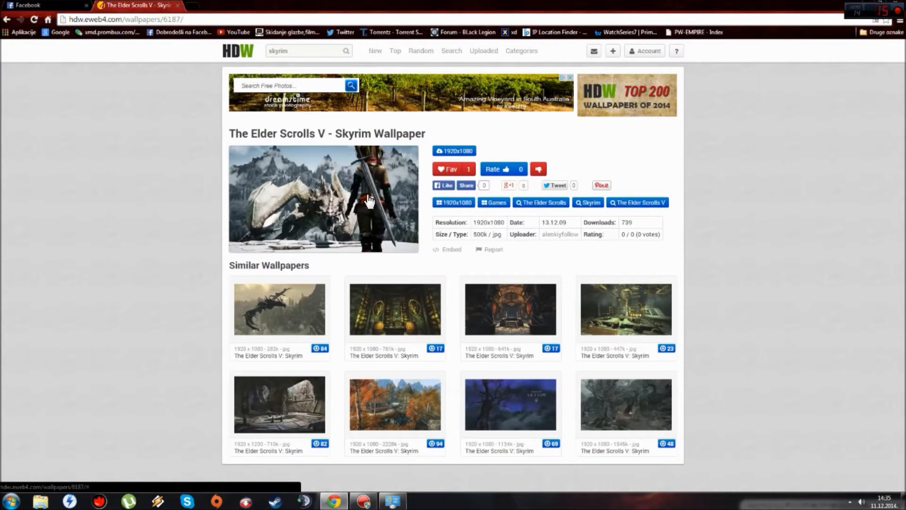
mouse_move(361, 186)
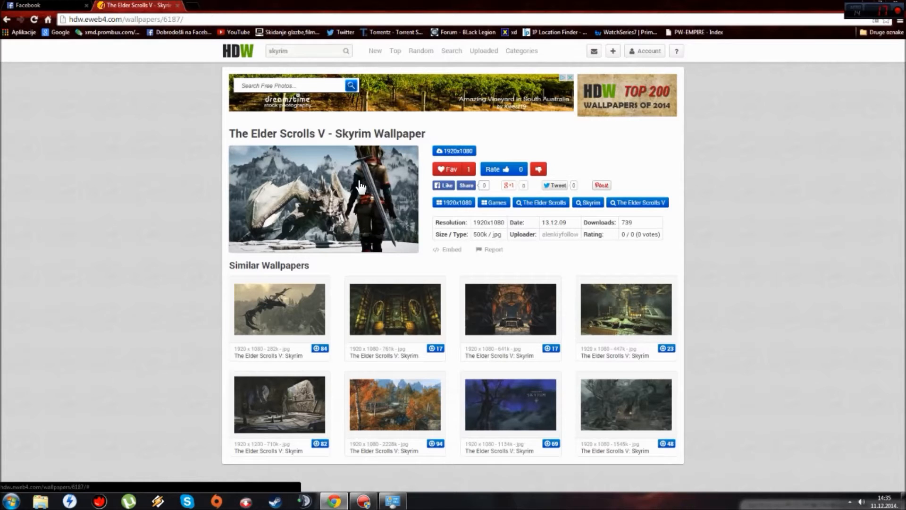
- Save the full-size Skyrim wallpaper to the Desktop as a JPEG, then go back
right_click(358, 186)
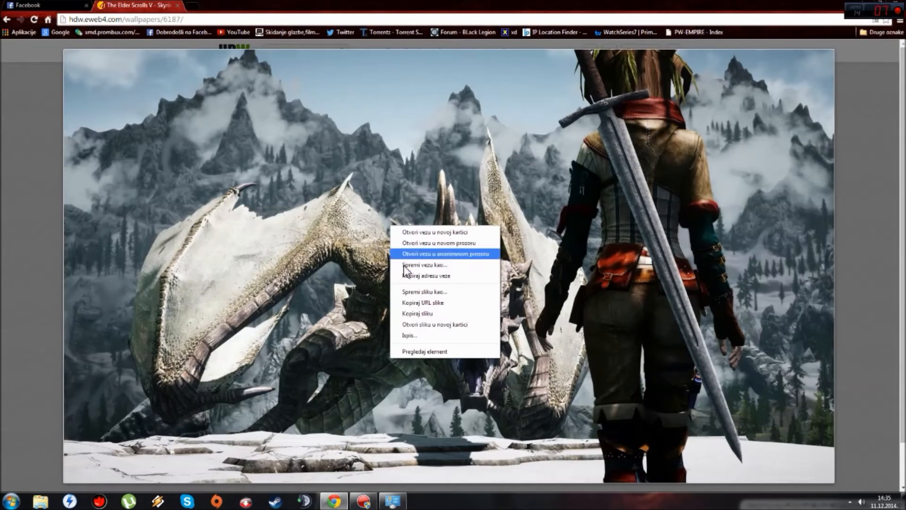
click(425, 292)
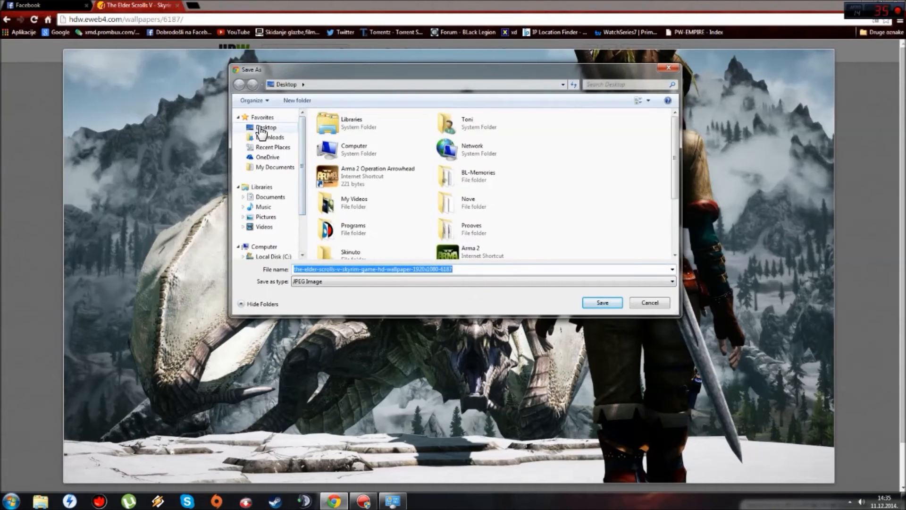
click(602, 302)
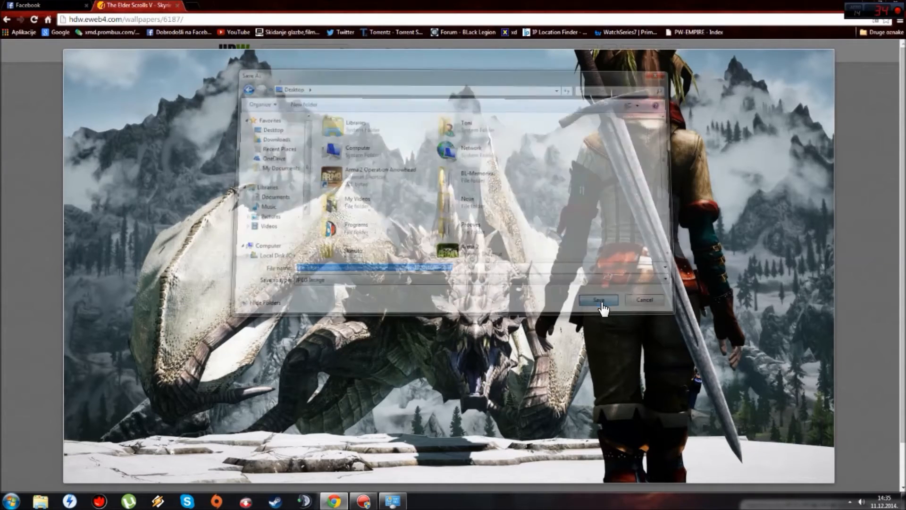
click(599, 300)
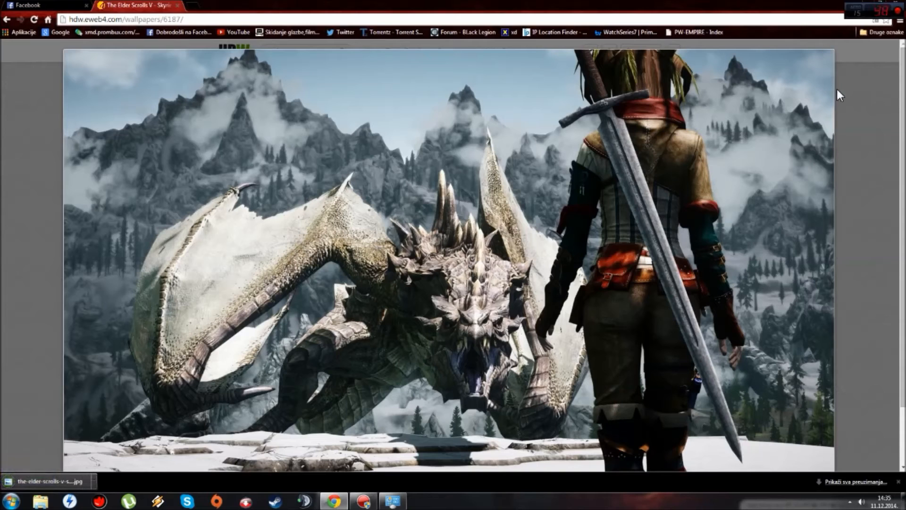
mouse_move(899, 482)
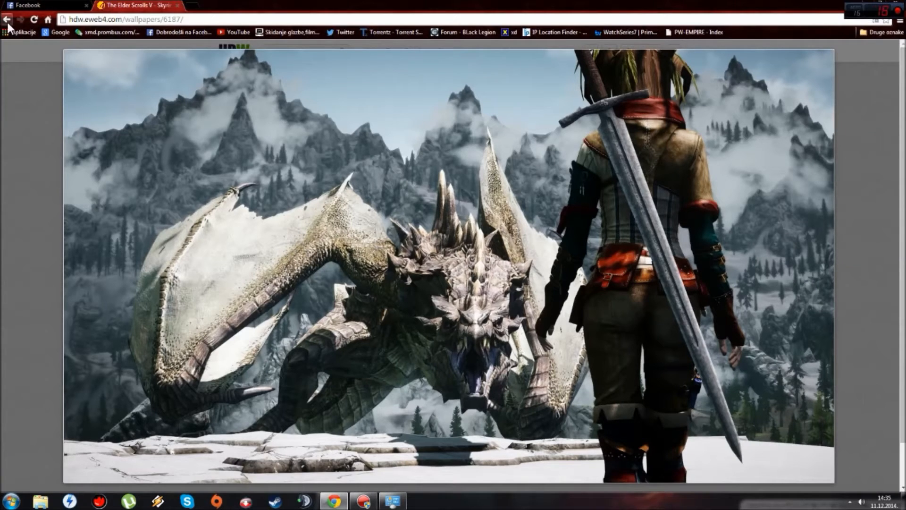
click(7, 19)
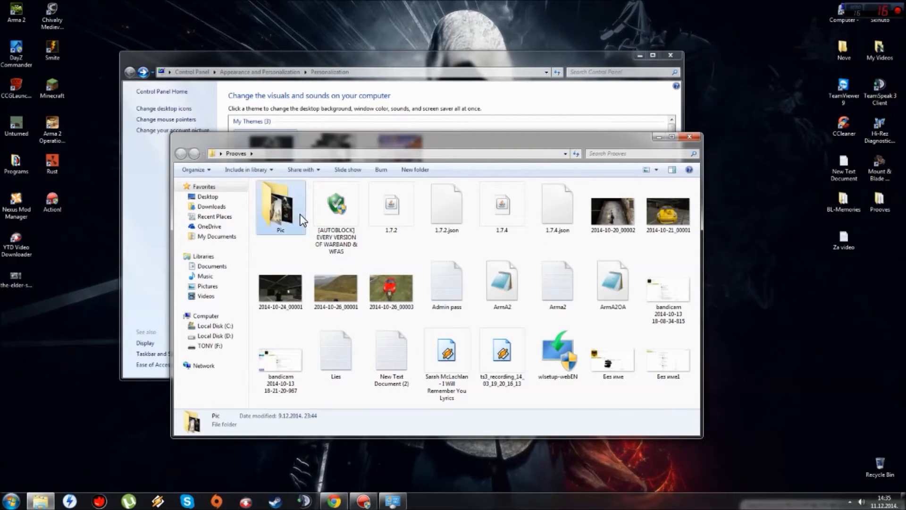
- Open the Pic folder in Prooves to check the wallpapers
double_click(281, 205)
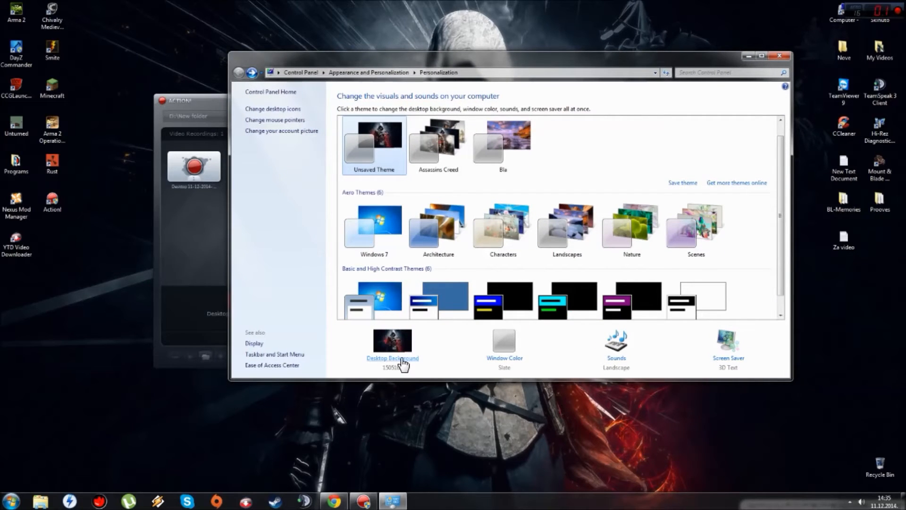
- Tick all six Pic folder wallpapers as a background slideshow and save the changes
click(392, 358)
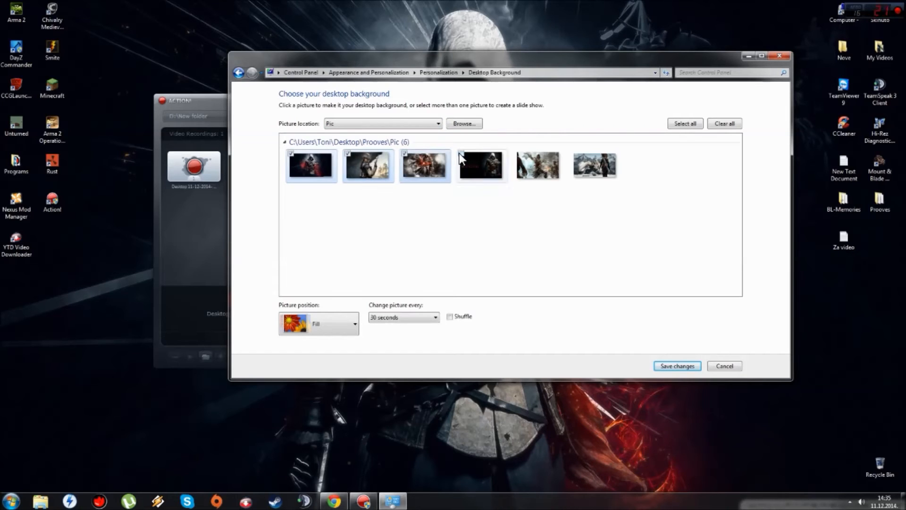
click(538, 165)
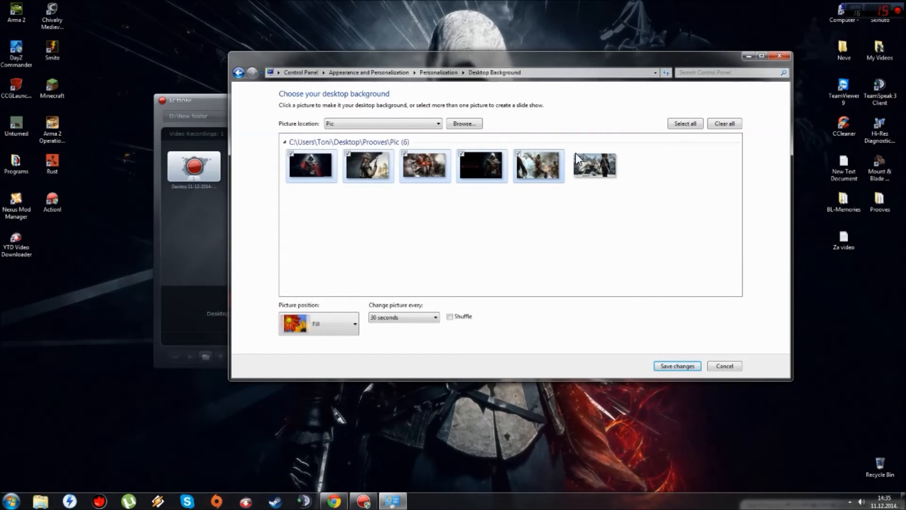
click(594, 165)
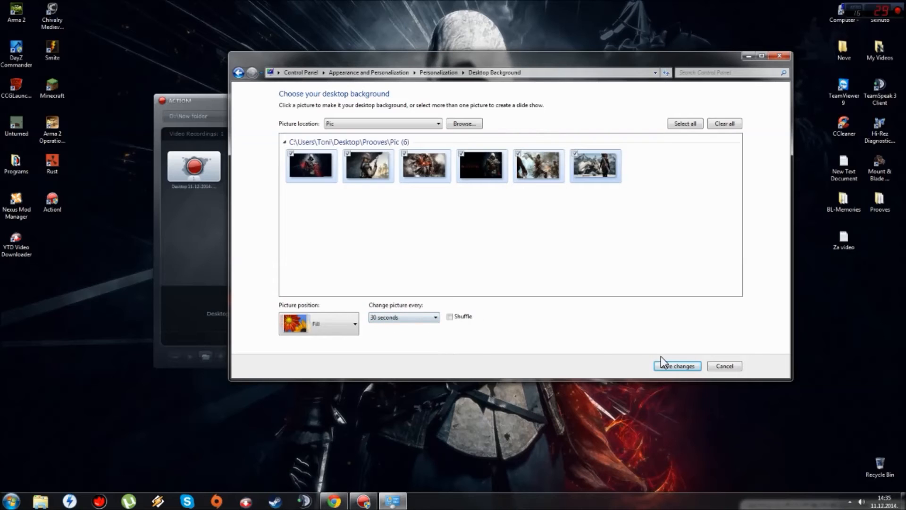
click(677, 365)
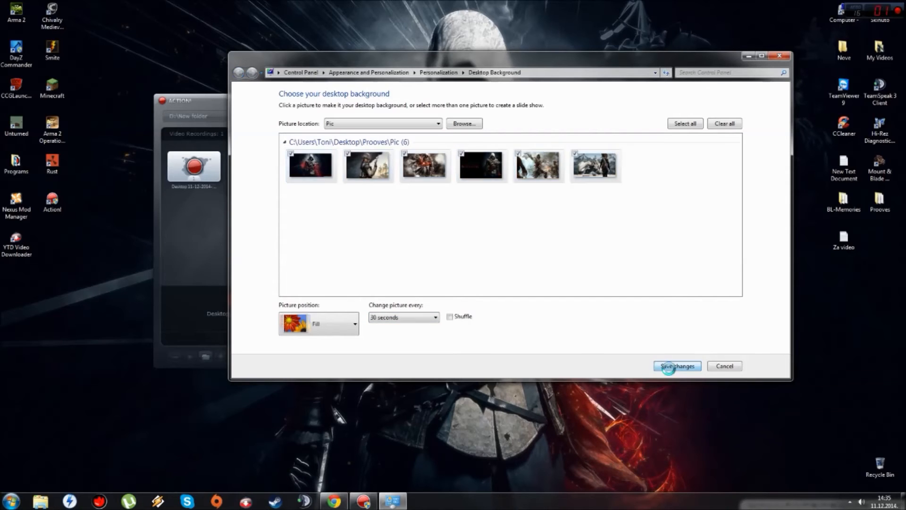
click(676, 366)
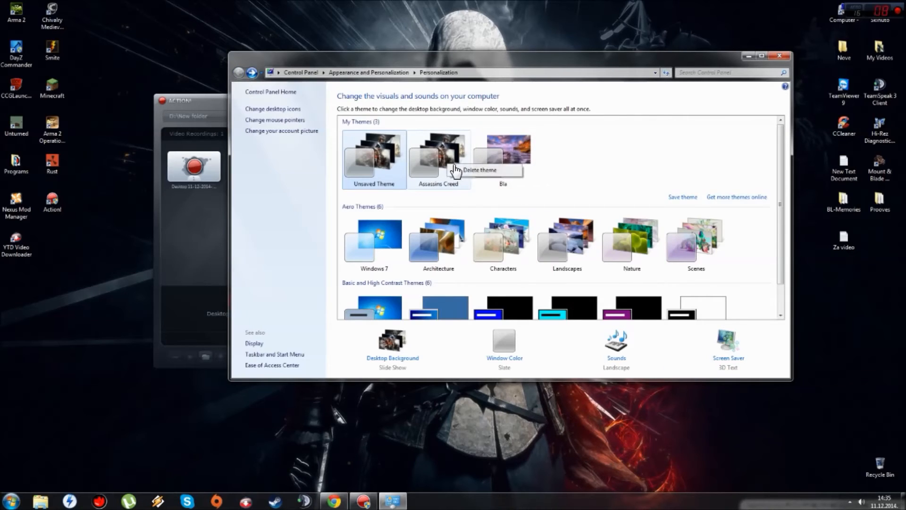
- Delete the Assassins Creed theme and save the current setup as theme 'Background'
click(479, 169)
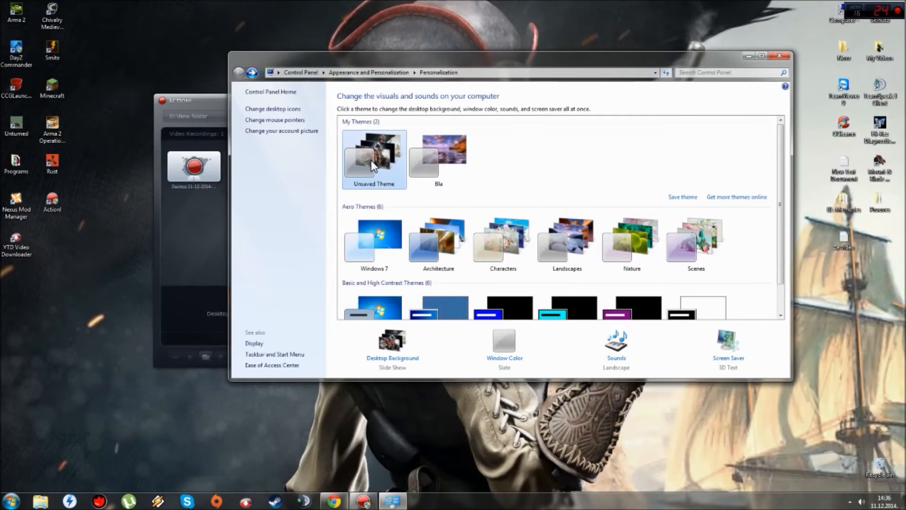
mouse_move(661, 201)
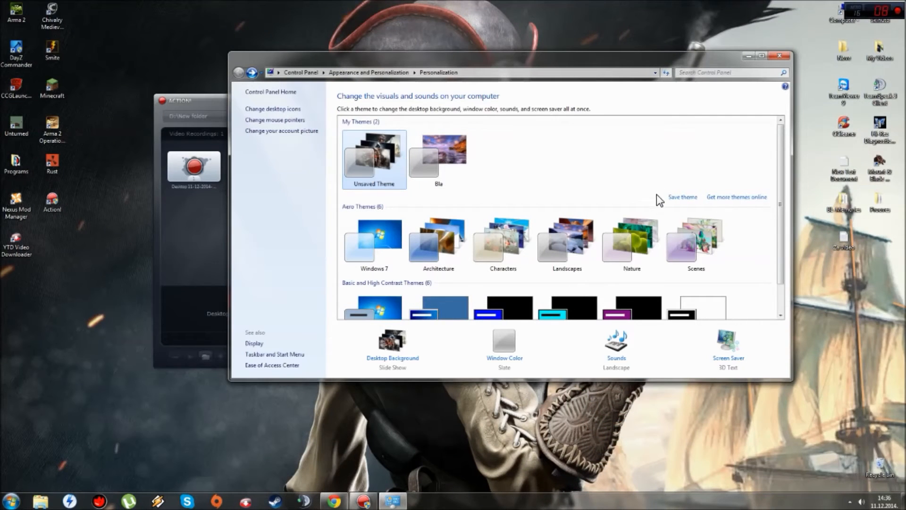
click(682, 197)
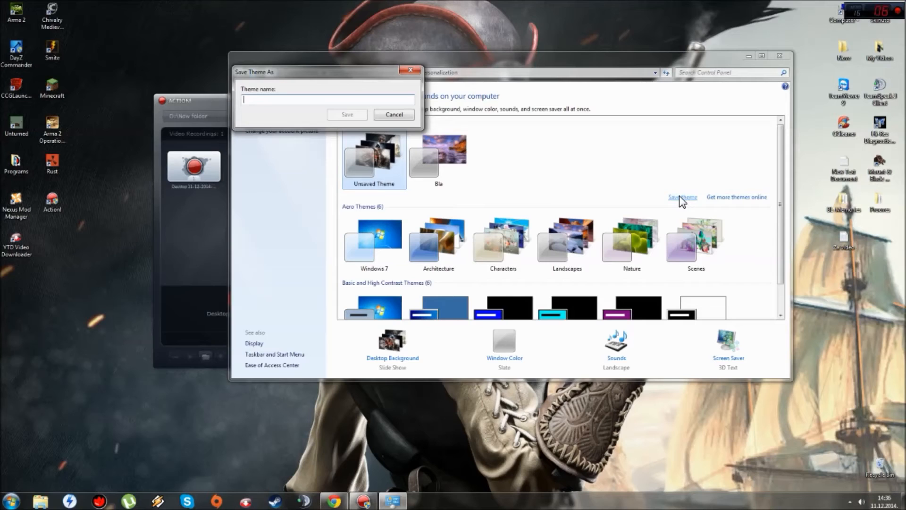
text(Ba)
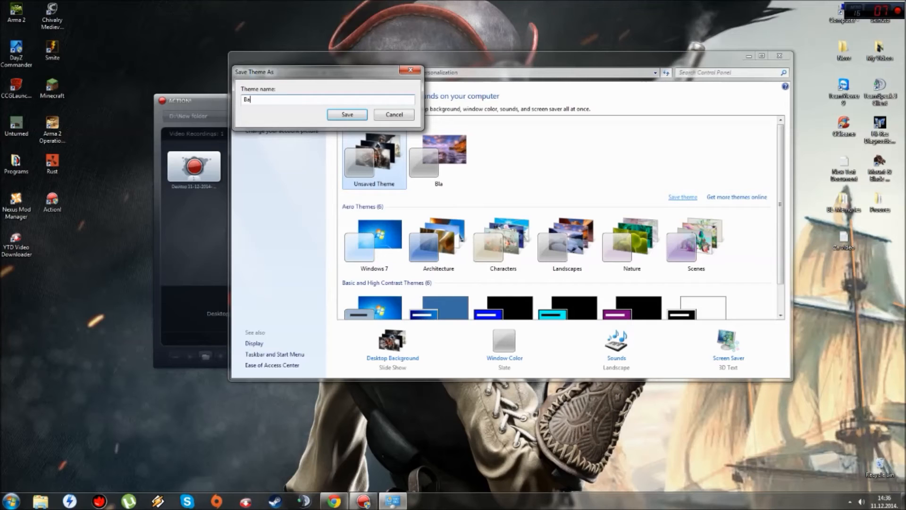
text(ck)
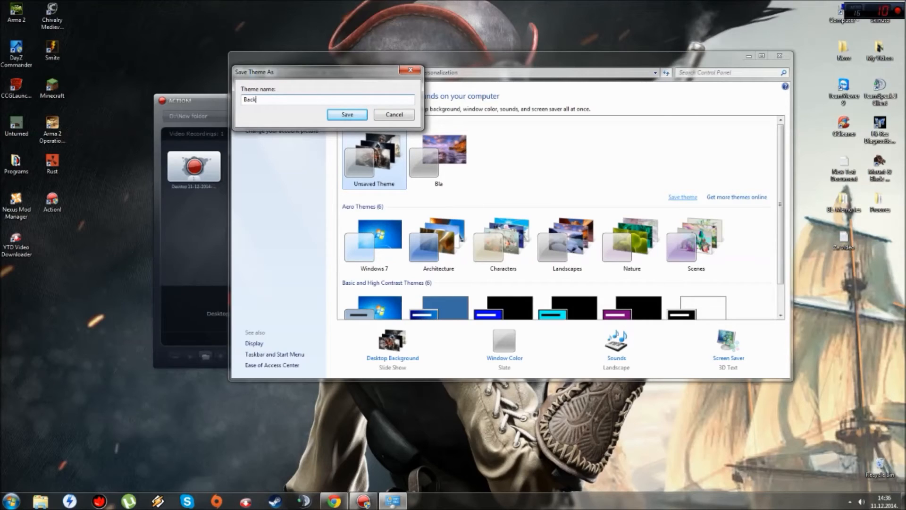
text(gound)
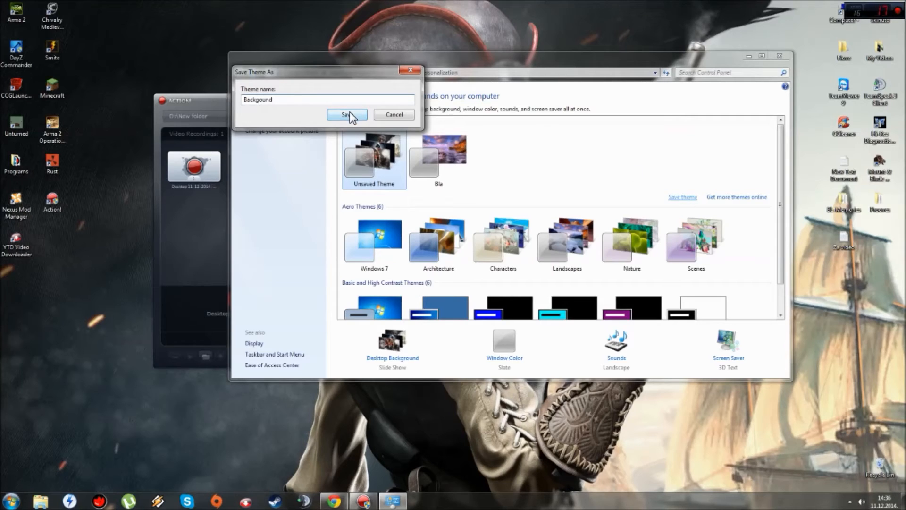
key(Backspace)
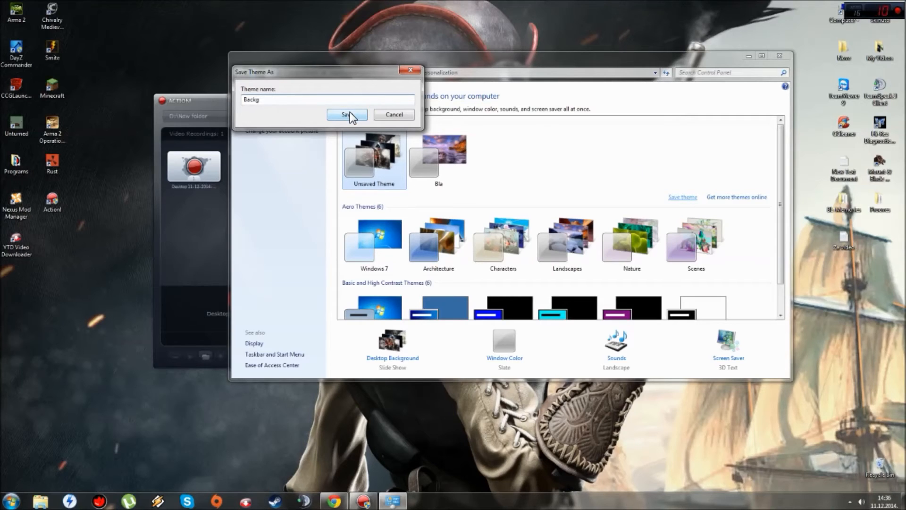
text(round)
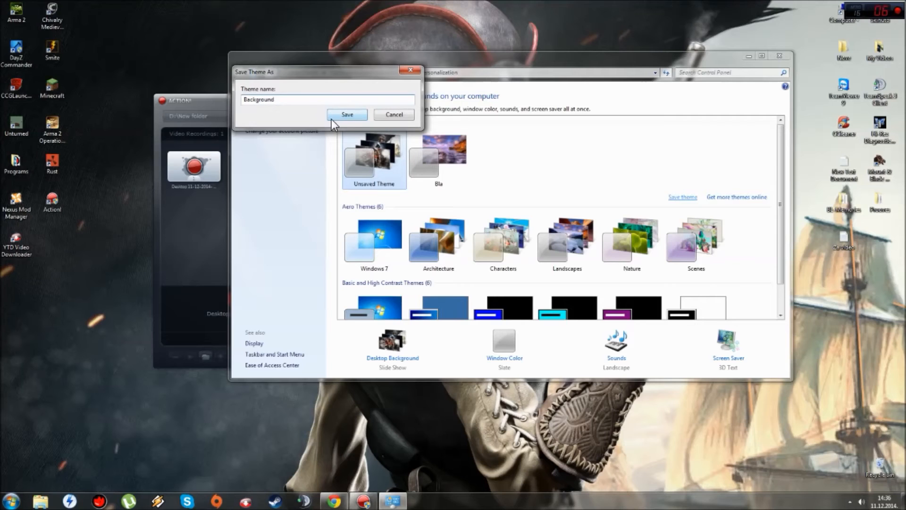
click(347, 114)
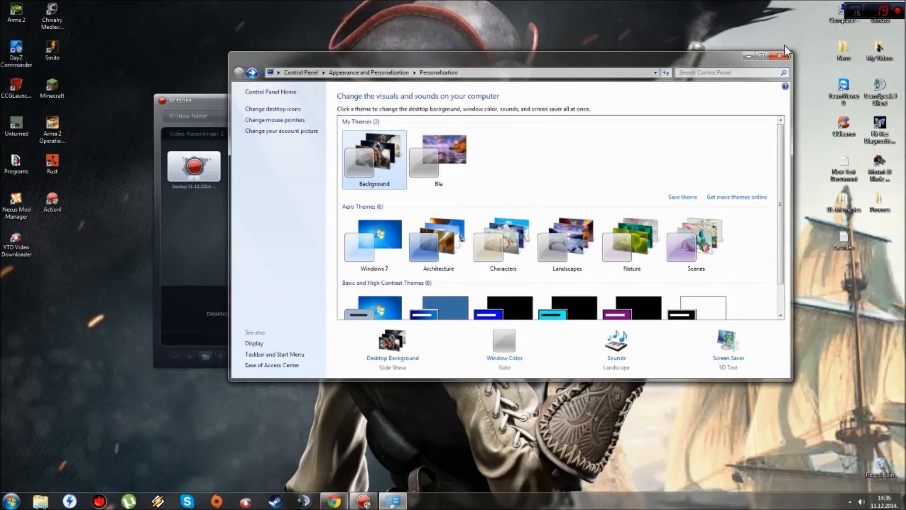
mouse_move(780, 55)
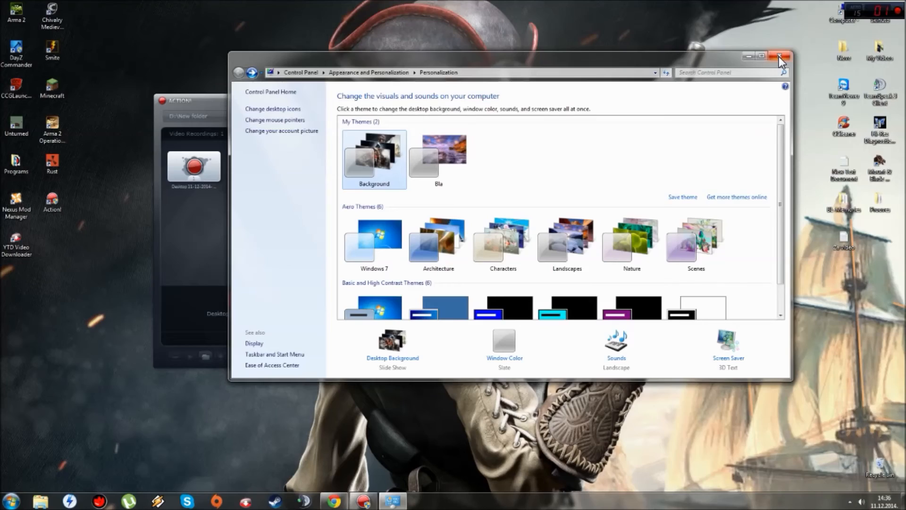
- Close the Personalization window and bring the Action! recorder window forward
click(780, 56)
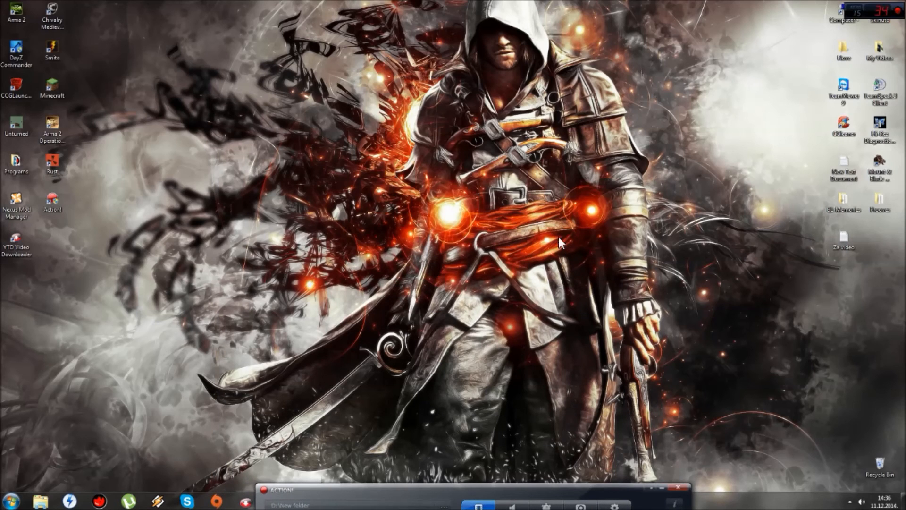
mouse_move(404, 338)
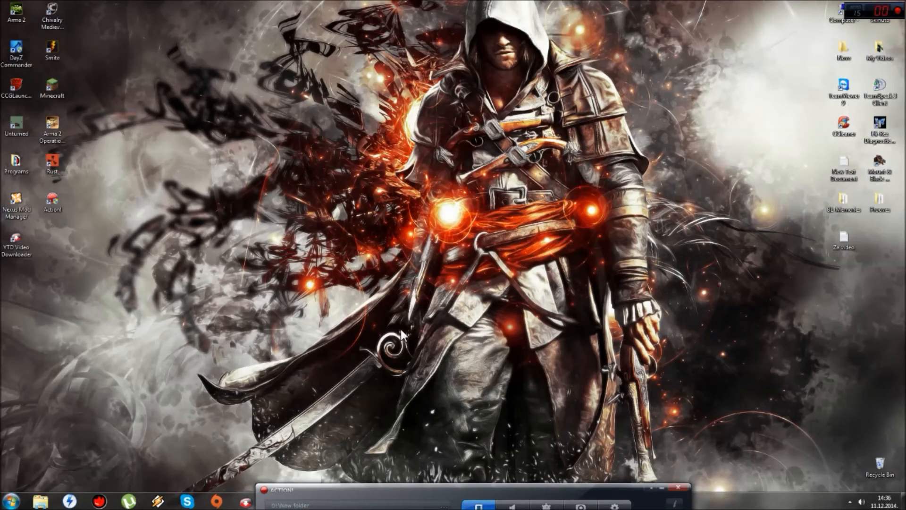
mouse_move(429, 289)
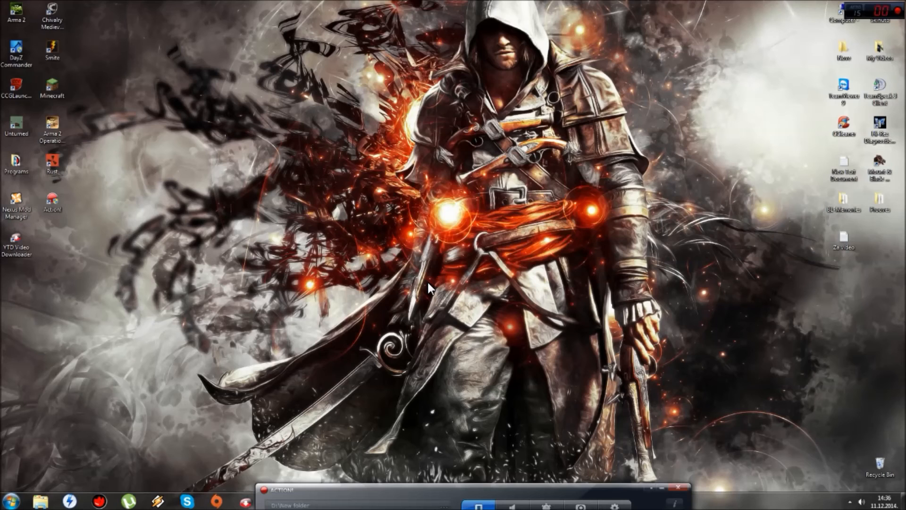
mouse_move(438, 289)
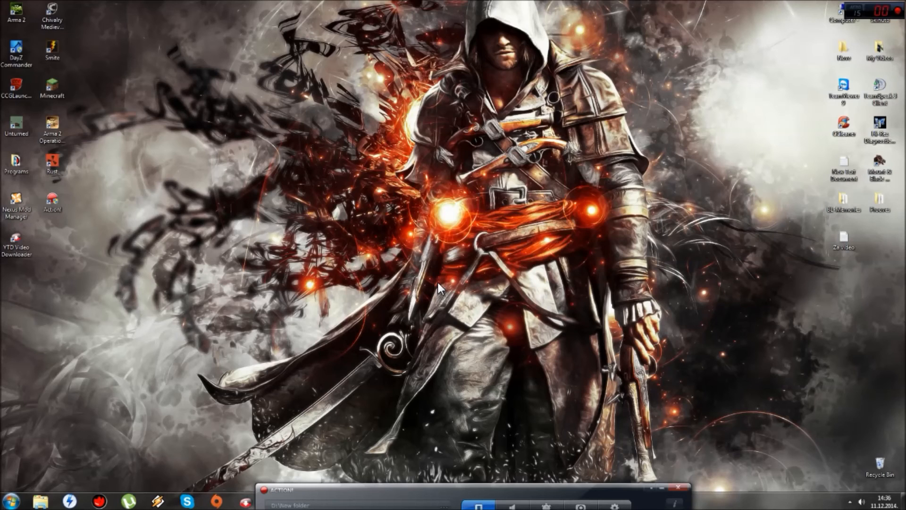
mouse_move(477, 331)
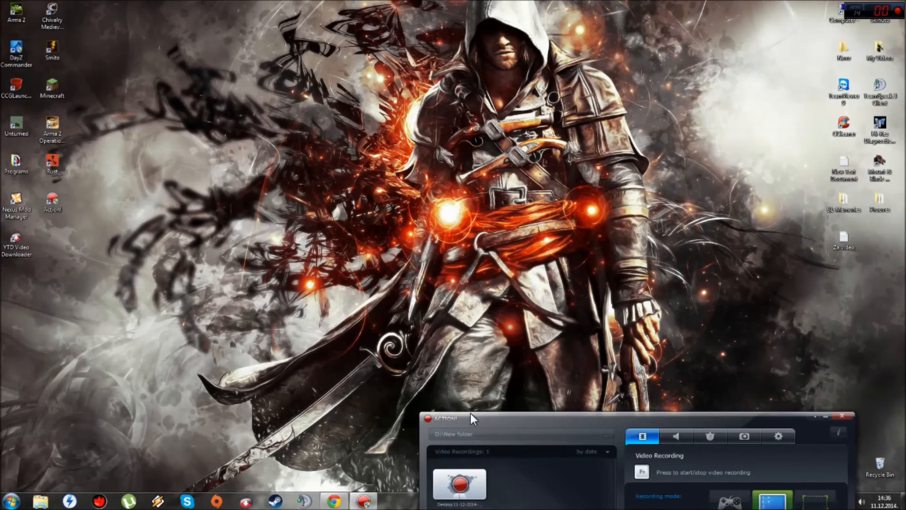
mouse_move(332, 500)
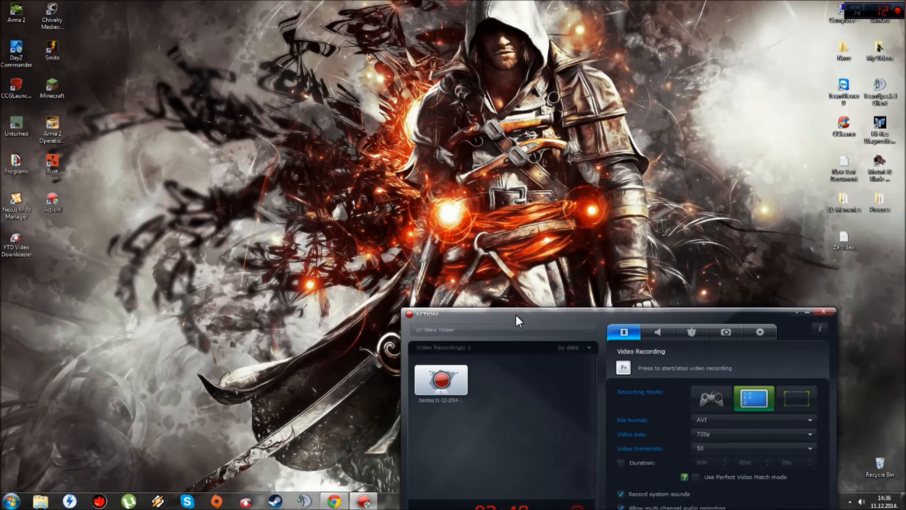
click(806, 312)
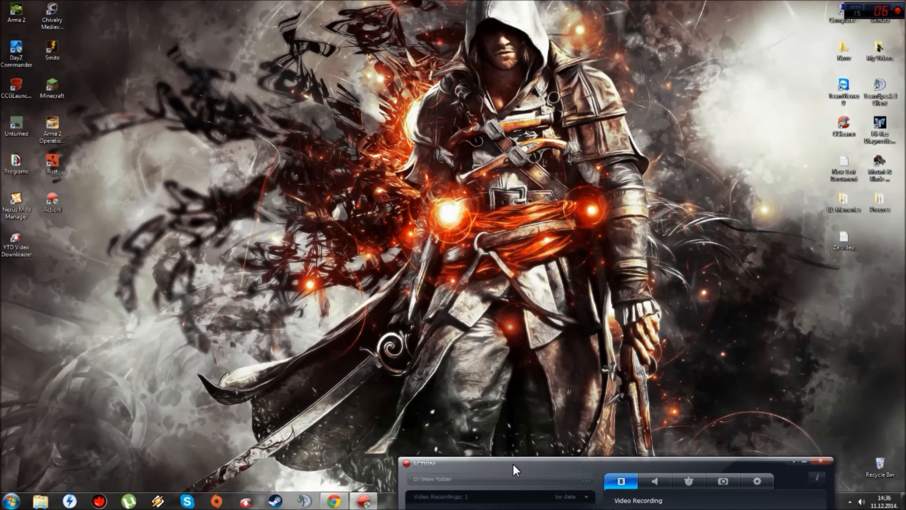
mouse_move(573, 317)
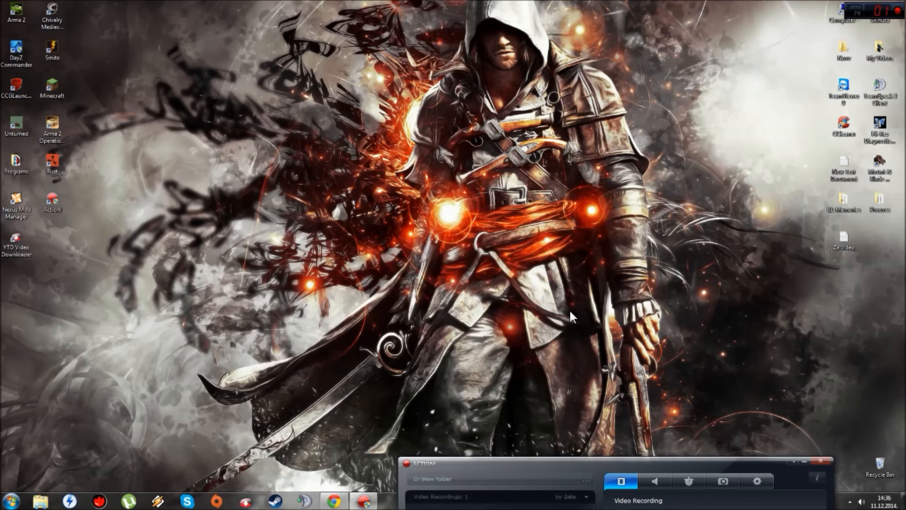